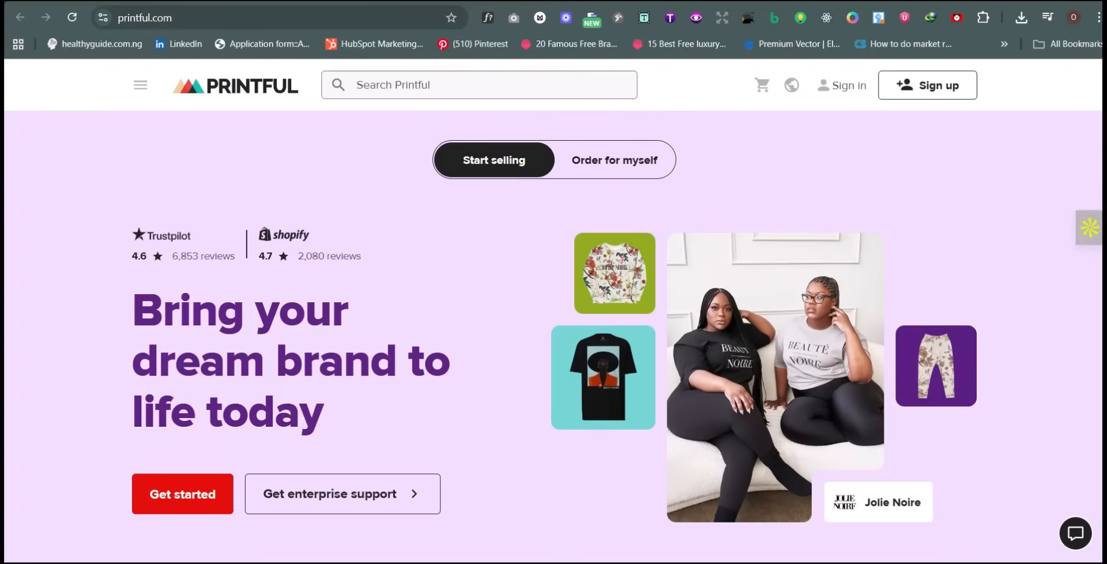
{"action": "type", "text": "printify.com/print-on-demand/"}
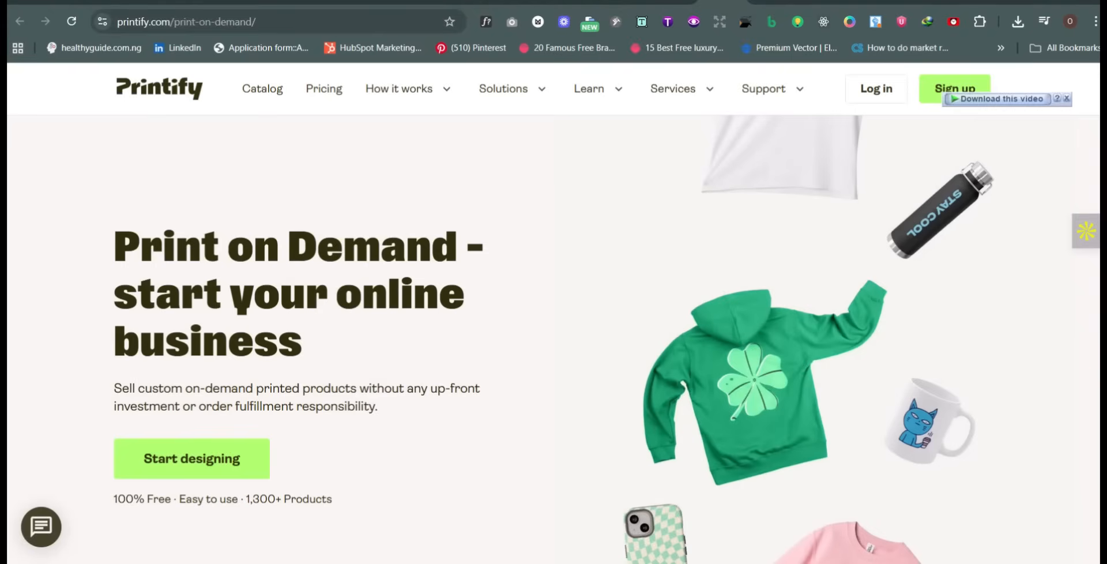